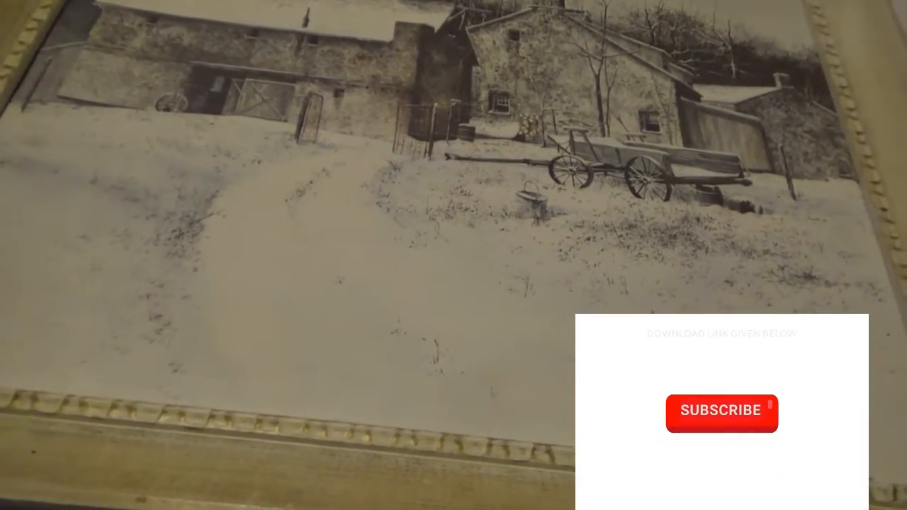
{"action": "left_click", "coordinate": [721, 412]}
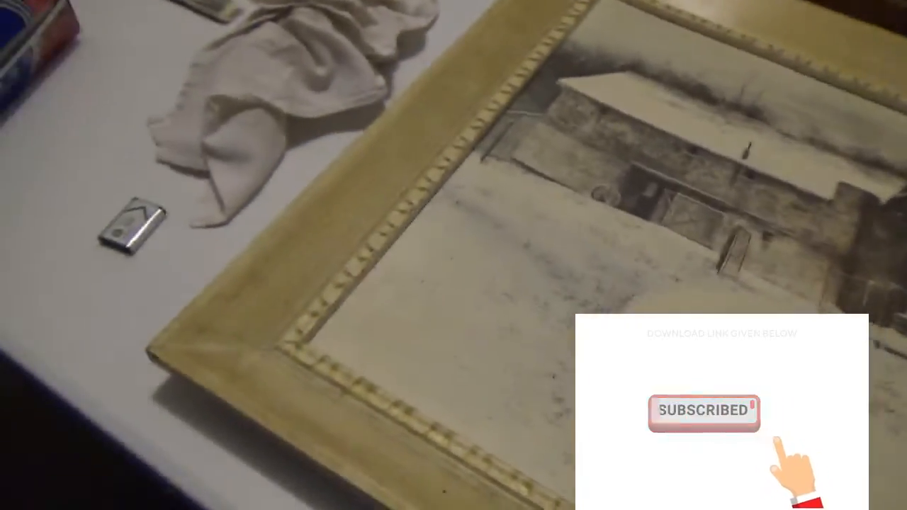